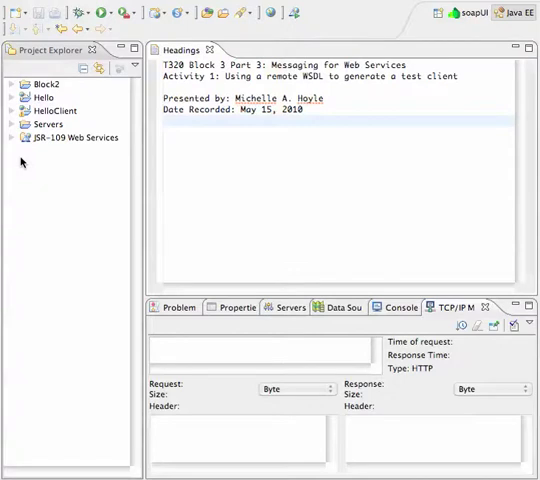
{"action": "mouse_move", "coordinate": [20, 158]}
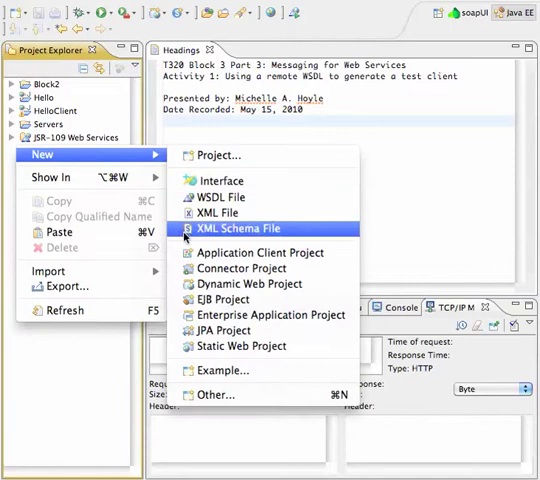
Step: Create the dynamic web project myConvertService on the Apache Tomcat v5.5 runtime
{"action": "left_click", "coordinate": [250, 284]}
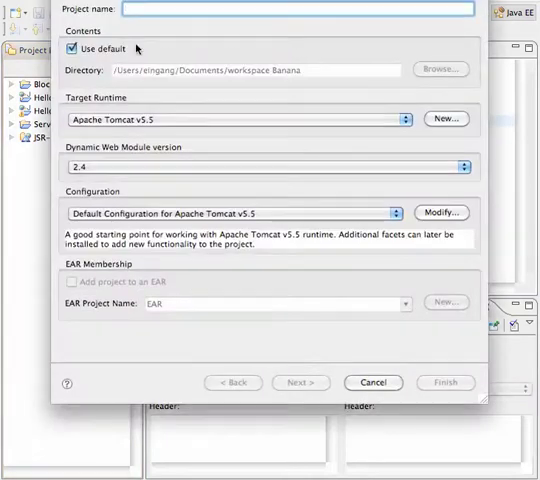
{"action": "type", "text": "myConvertService"}
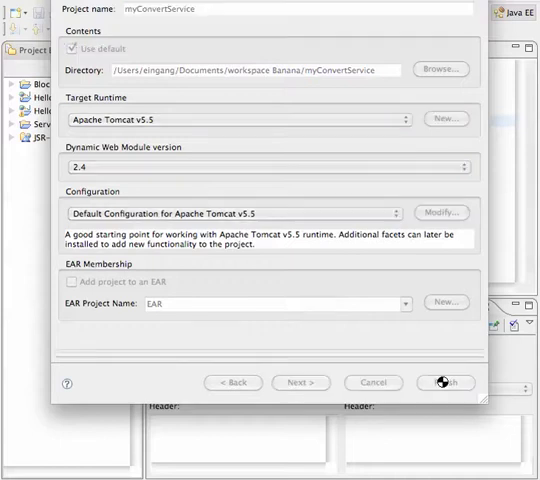
{"action": "left_click", "coordinate": [456, 384]}
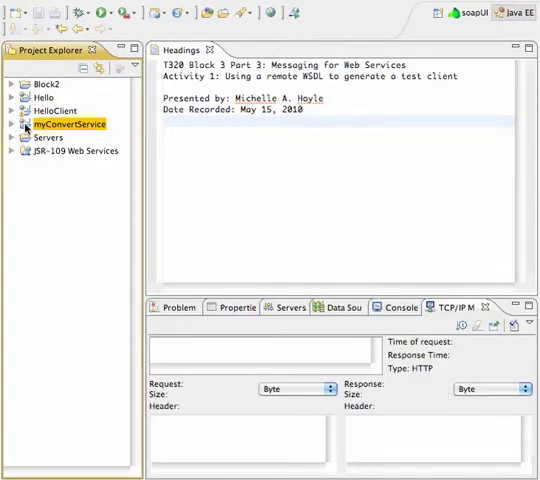
Step: Start a new Java class named Convert in package uk.ac.open.t320.mah383 under myConvertService
{"action": "right_click", "coordinate": [68, 124]}
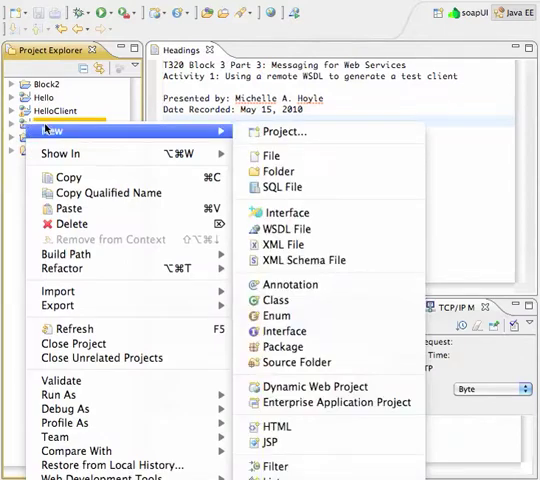
{"action": "mouse_move", "coordinate": [288, 230]}
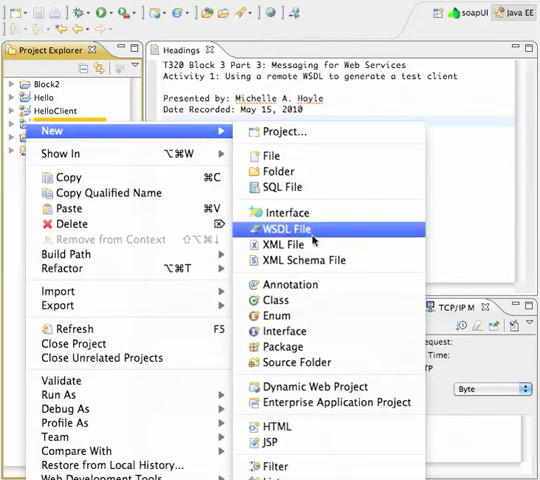
{"action": "left_click", "coordinate": [276, 300]}
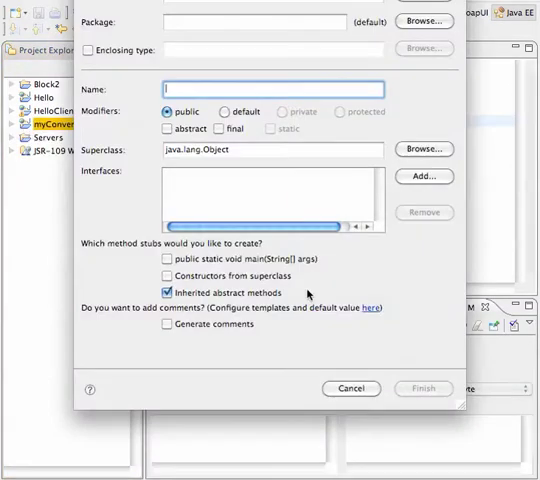
{"action": "left_click", "coordinate": [260, 20]}
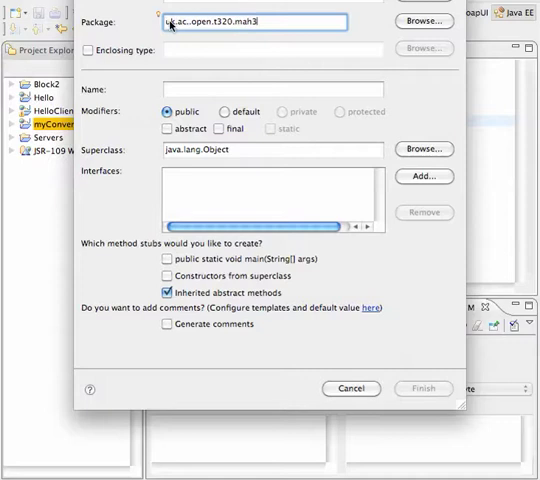
{"action": "type", "text": "83"}
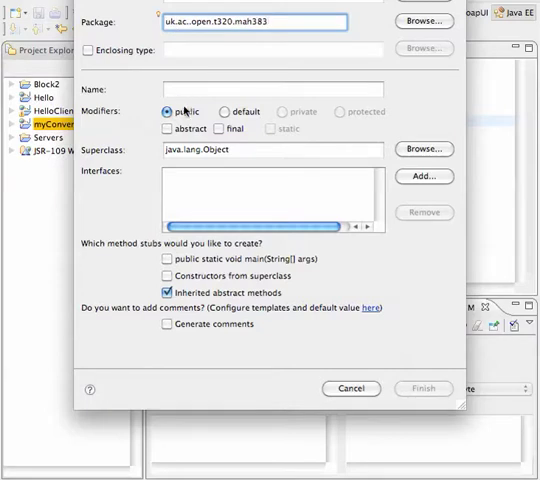
{"action": "left_click", "coordinate": [272, 88]}
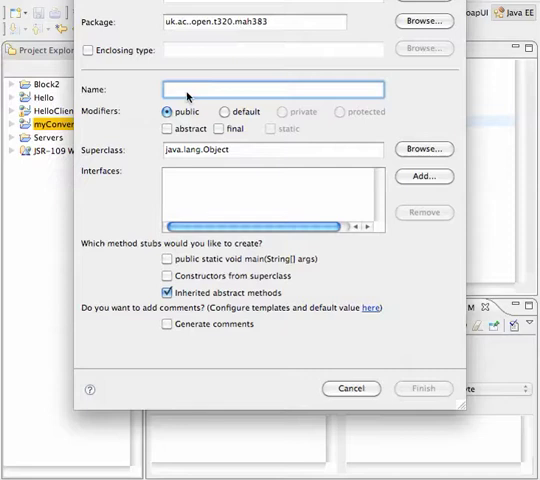
{"action": "type", "text": "Convert"}
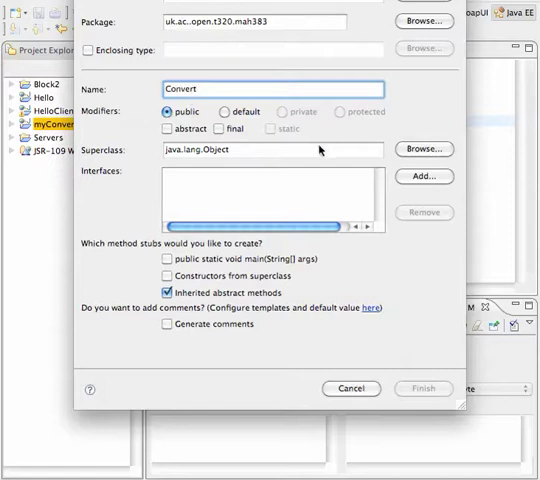
{"action": "mouse_move", "coordinate": [396, 212]}
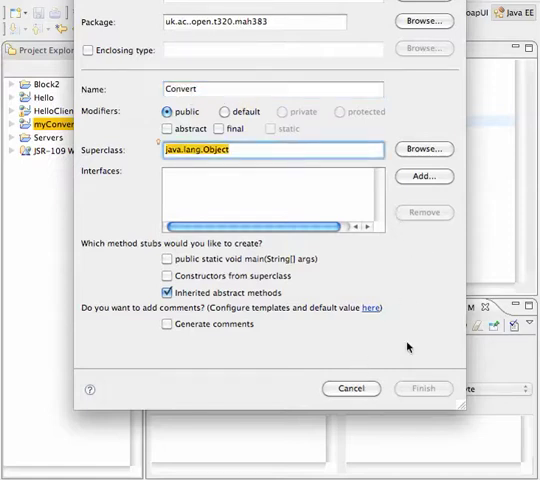
{"action": "mouse_move", "coordinate": [368, 36]}
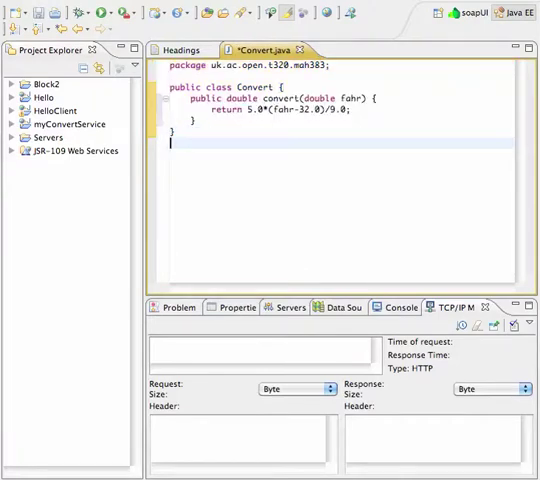
Step: Save Convert.java with its convert method returning 5.0*(fahr-32.0)/9.0
{"action": "key", "text": "ctrl+s"}
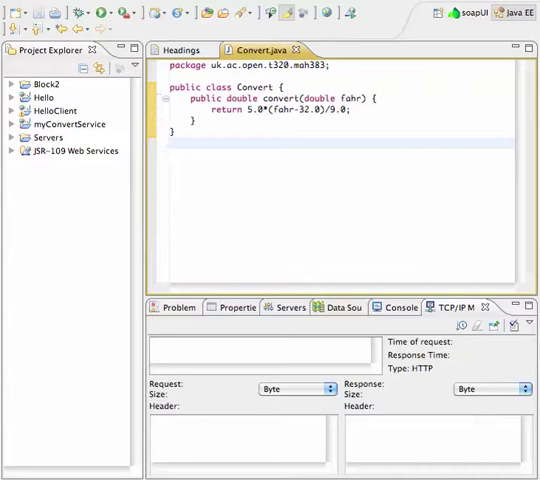
{"action": "left_click", "coordinate": [176, 144]}
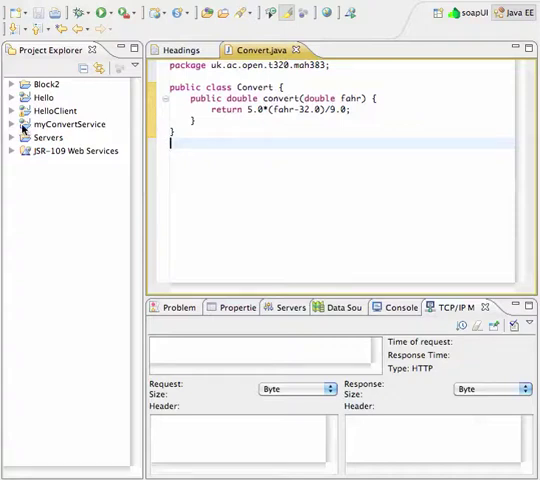
Step: Begin a Web Service Client for myConvertService using the remote ConvertService?wsdl URL
{"action": "right_click", "coordinate": [70, 122]}
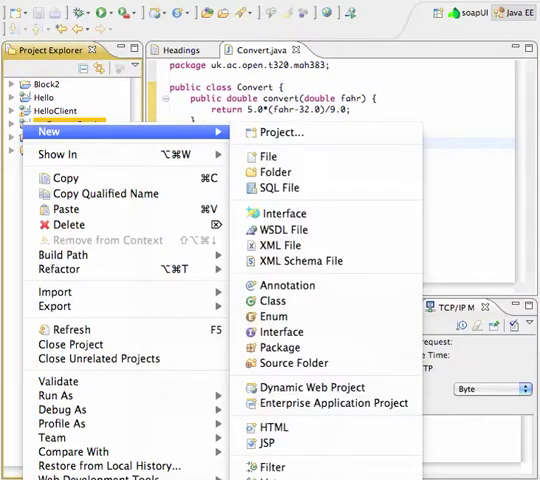
{"action": "left_click", "coordinate": [280, 132]}
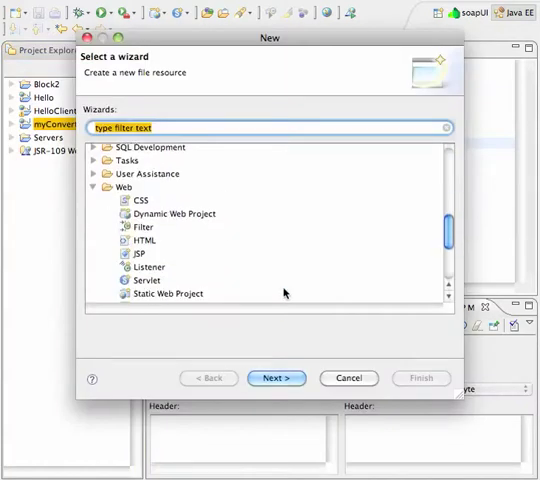
{"action": "scroll", "scroll_direction": "down", "scroll_amount": 3}
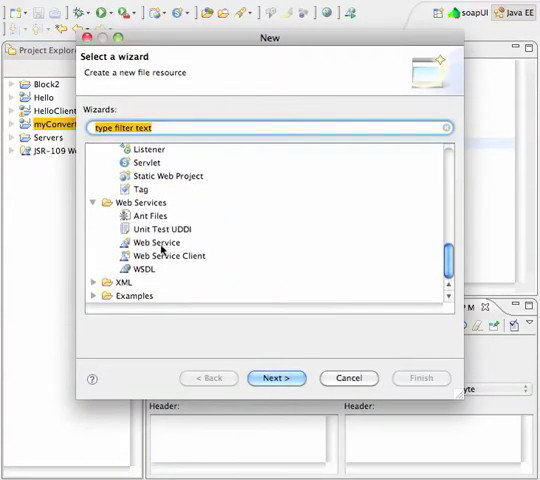
{"action": "left_click", "coordinate": [276, 378]}
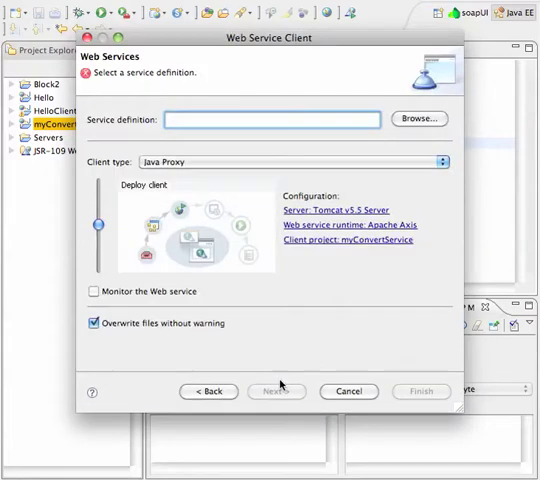
{"action": "mouse_move", "coordinate": [262, 126]}
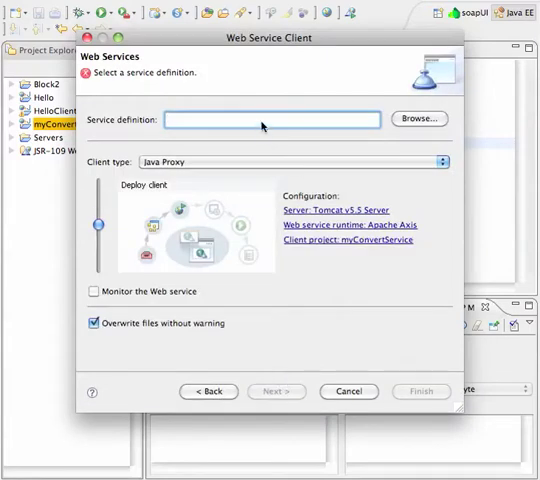
{"action": "mouse_move", "coordinate": [270, 120]}
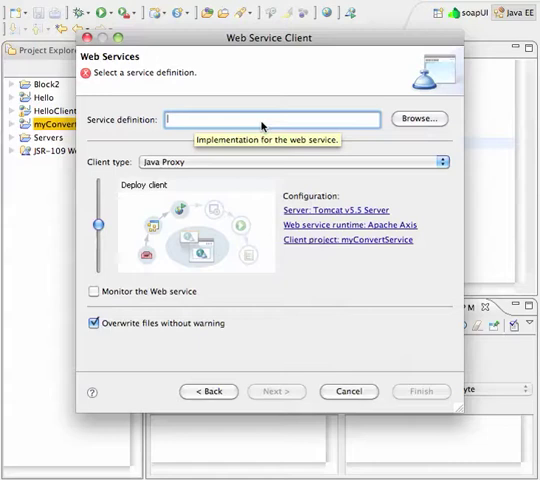
{"action": "type", "text": "rvices.open.ac.uk/t320/services/ConvertService?wsdl"}
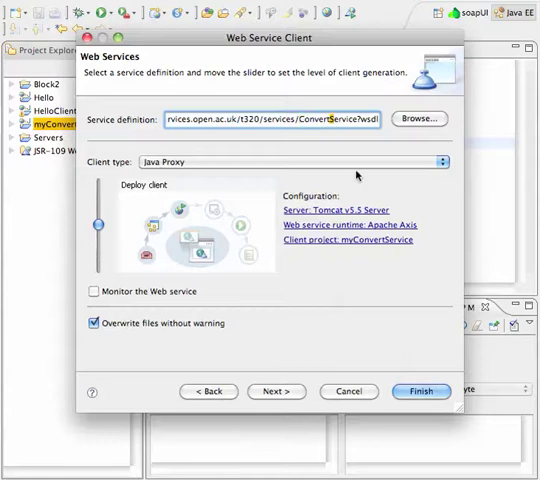
{"action": "mouse_move", "coordinate": [374, 142]}
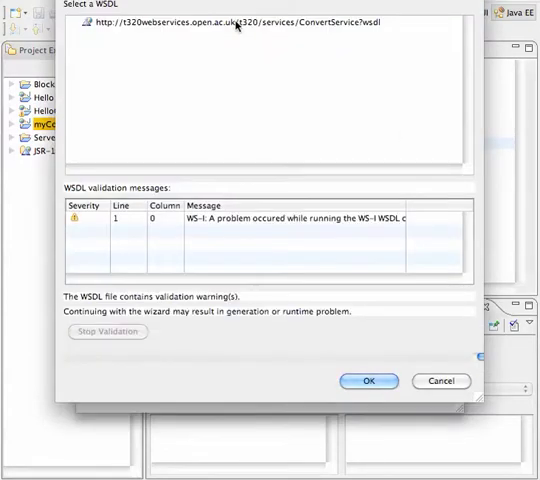
Step: Review the WS-I validation warning and accept the ConvertService WSDL anyway
{"action": "left_click", "coordinate": [280, 220]}
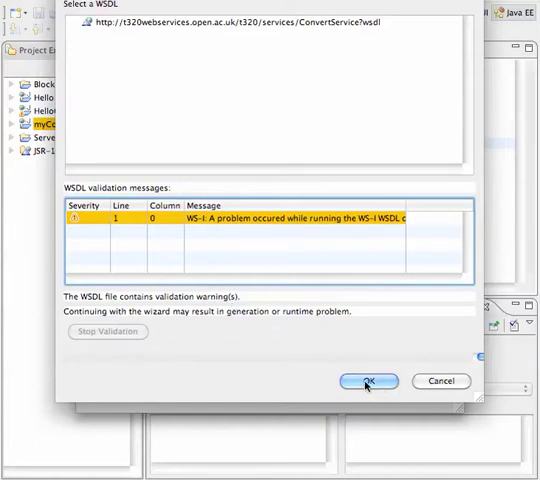
{"action": "left_click", "coordinate": [368, 380]}
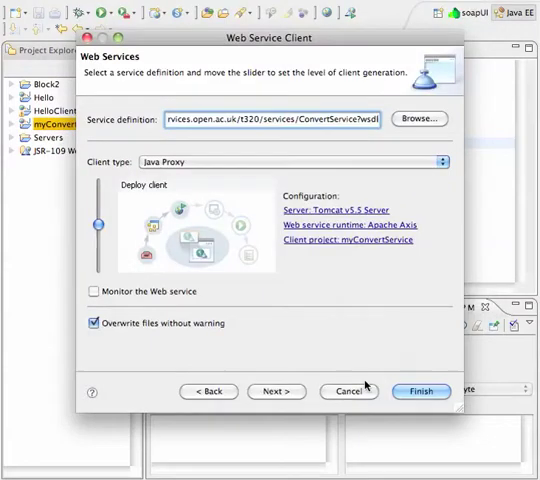
Step: Raise client generation to the Test client level and enable web service monitoring
{"action": "left_click_drag", "start_coordinate": [96, 218], "coordinate": [96, 220]}
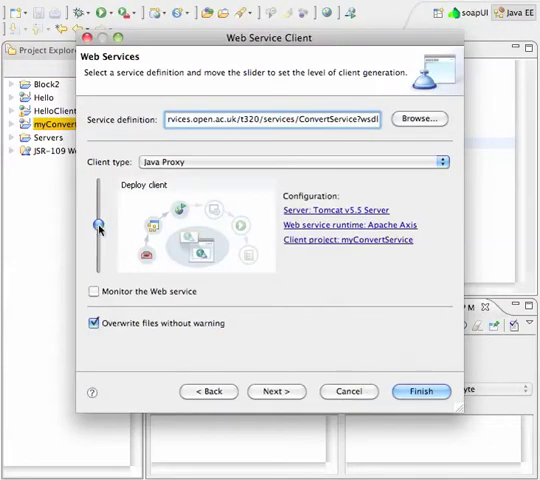
{"action": "left_click_drag", "start_coordinate": [96, 220], "coordinate": [96, 188]}
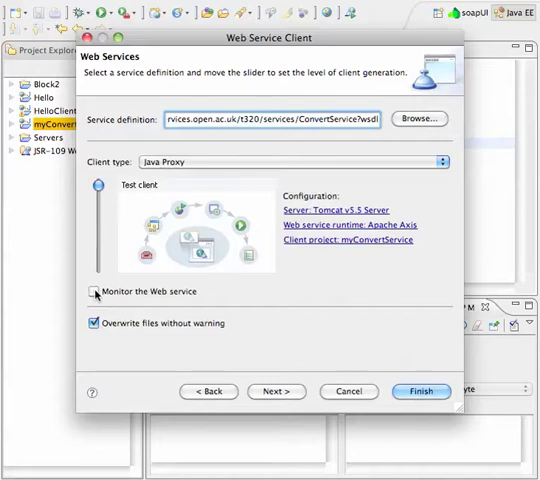
{"action": "left_click", "coordinate": [92, 292]}
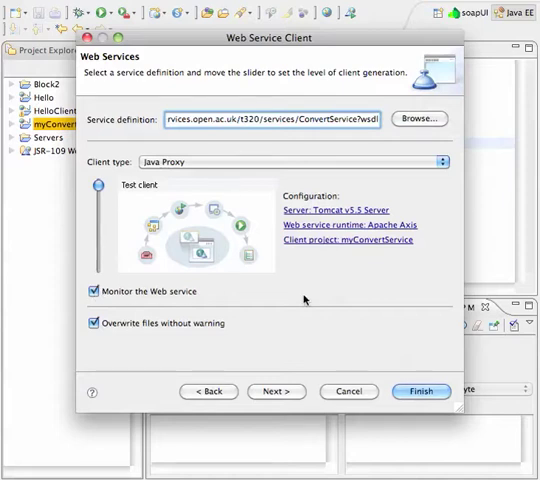
{"action": "mouse_move", "coordinate": [338, 348]}
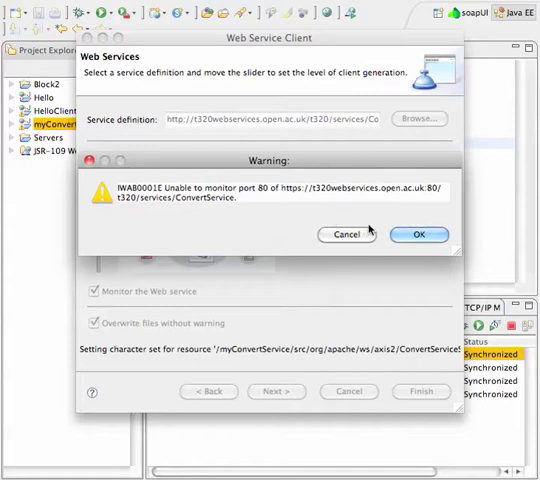
{"action": "mouse_move", "coordinate": [416, 218]}
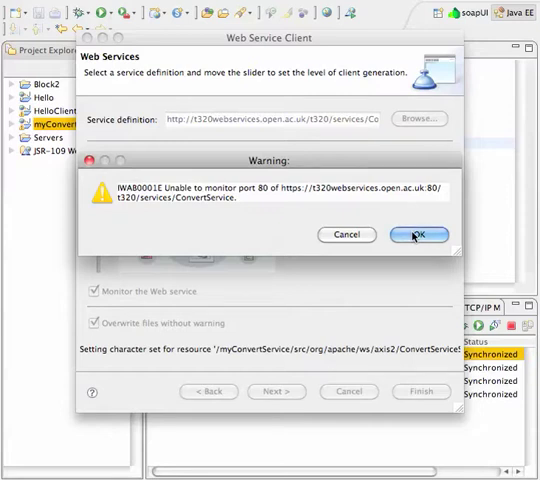
Step: Accept the IWAB0001E port 80 monitoring warning so client generation continues
{"action": "left_click", "coordinate": [414, 234]}
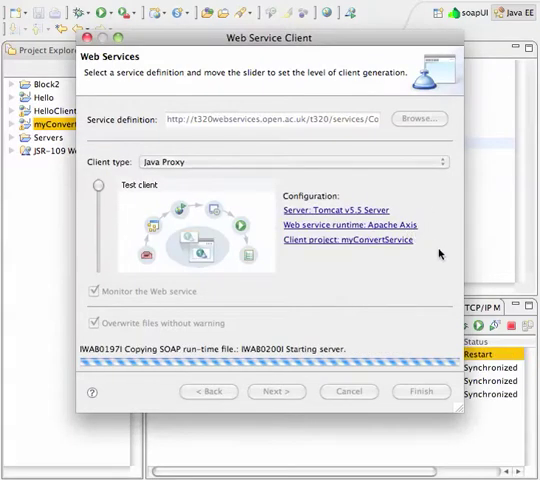
{"action": "mouse_move", "coordinate": [392, 320]}
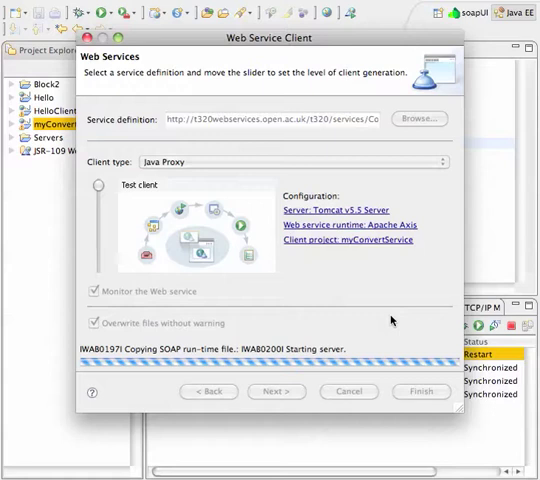
{"action": "mouse_move", "coordinate": [360, 356]}
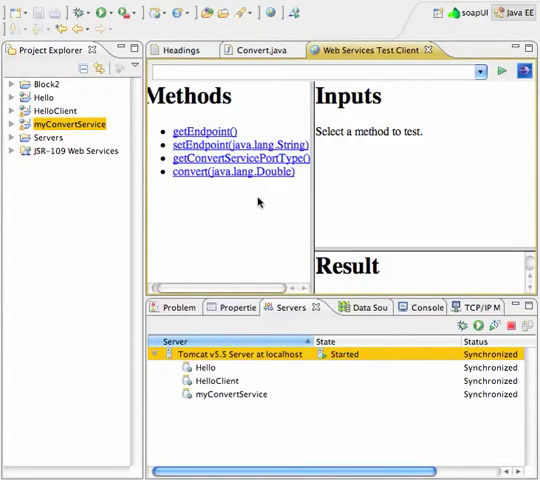
{"action": "mouse_move", "coordinate": [268, 252]}
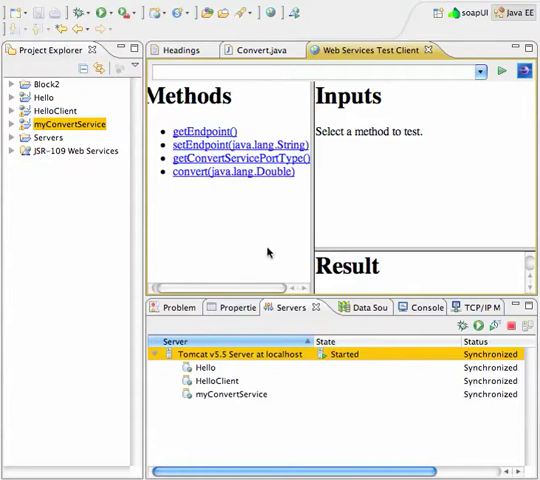
{"action": "mouse_move", "coordinate": [232, 236]}
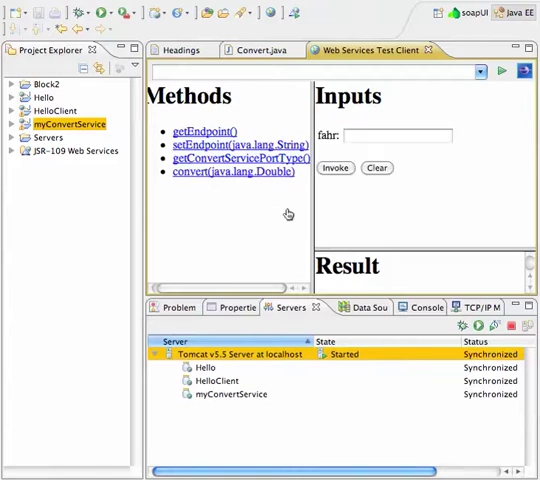
{"action": "mouse_move", "coordinate": [444, 232]}
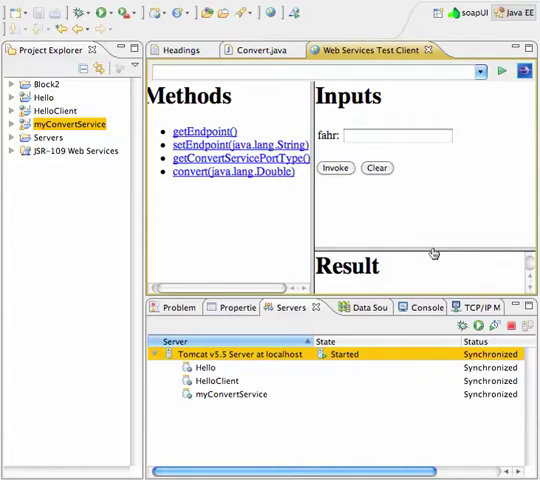
{"action": "mouse_move", "coordinate": [432, 252]}
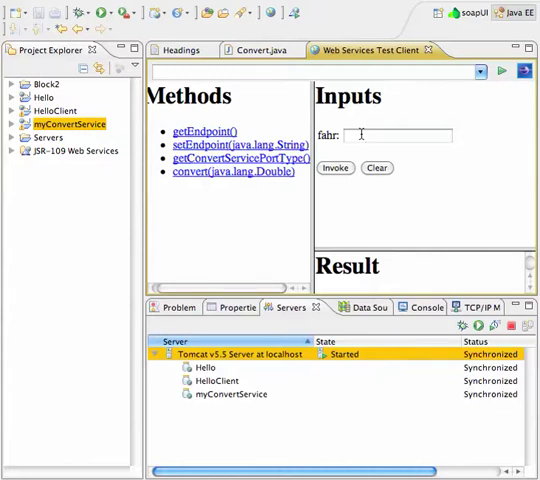
Step: Invoke convert with 32 Fahrenheit, then with -40 Fahrenheit returning -40.0
{"action": "type", "text": "32"}
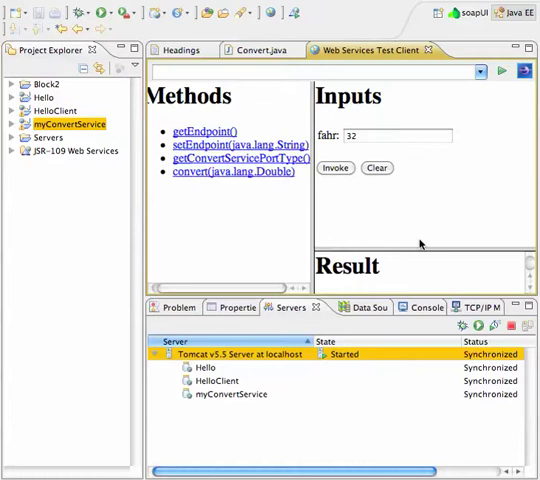
{"action": "left_click", "coordinate": [336, 168]}
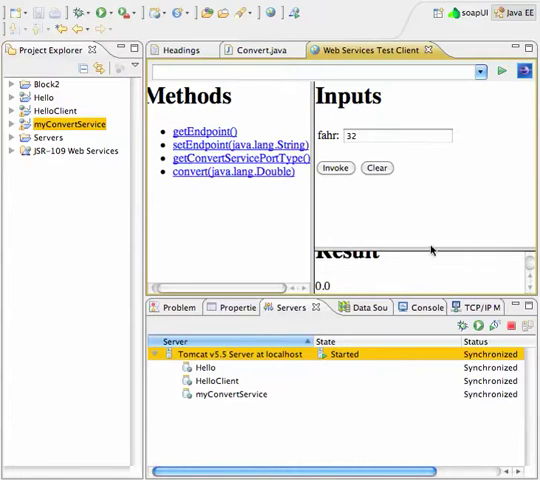
{"action": "mouse_move", "coordinate": [440, 244]}
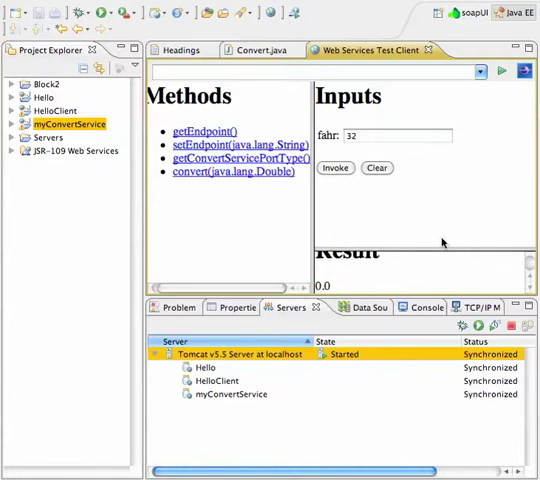
{"action": "mouse_move", "coordinate": [368, 146]}
{"action": "type", "text": "-40"}
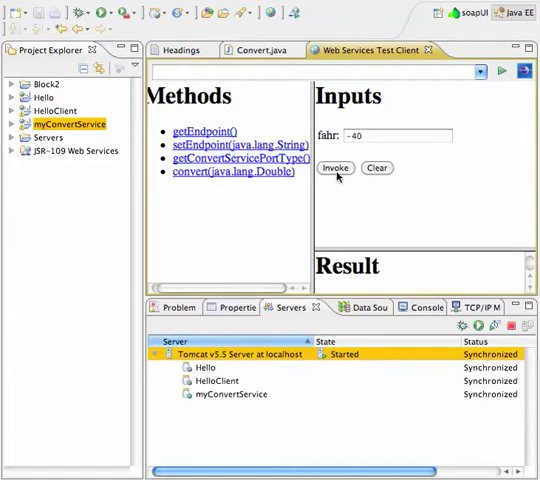
{"action": "left_click", "coordinate": [336, 168]}
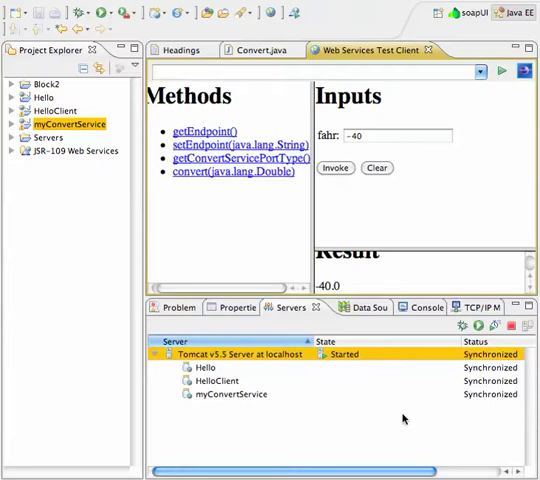
{"action": "mouse_move", "coordinate": [476, 312]}
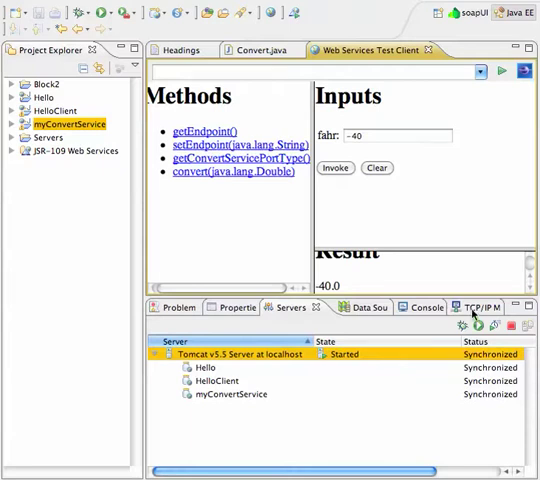
Step: View the captured ConvertService SOAP request and response XML in the TCP/IP monitor
{"action": "left_click", "coordinate": [474, 308]}
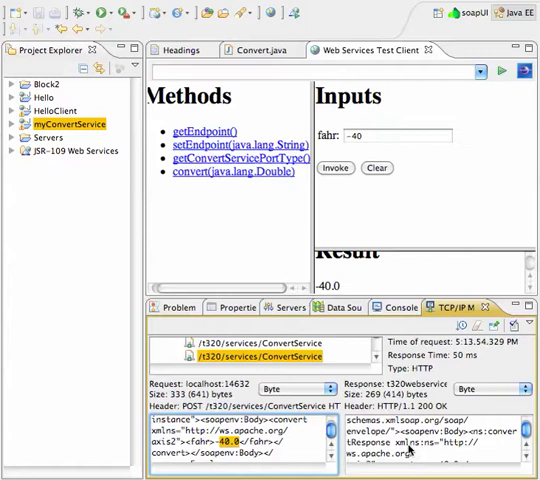
{"action": "scroll", "scroll_direction": "down", "scroll_amount": 3}
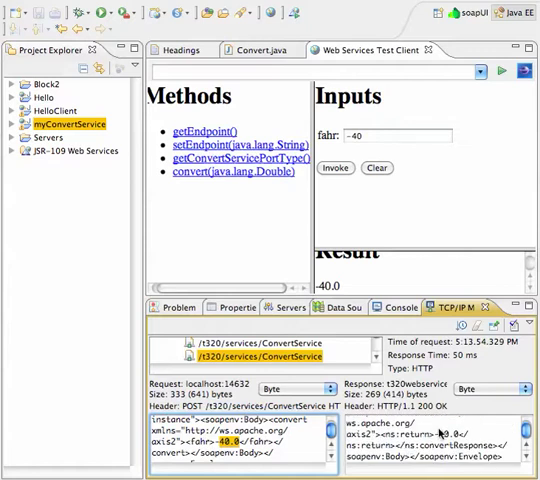